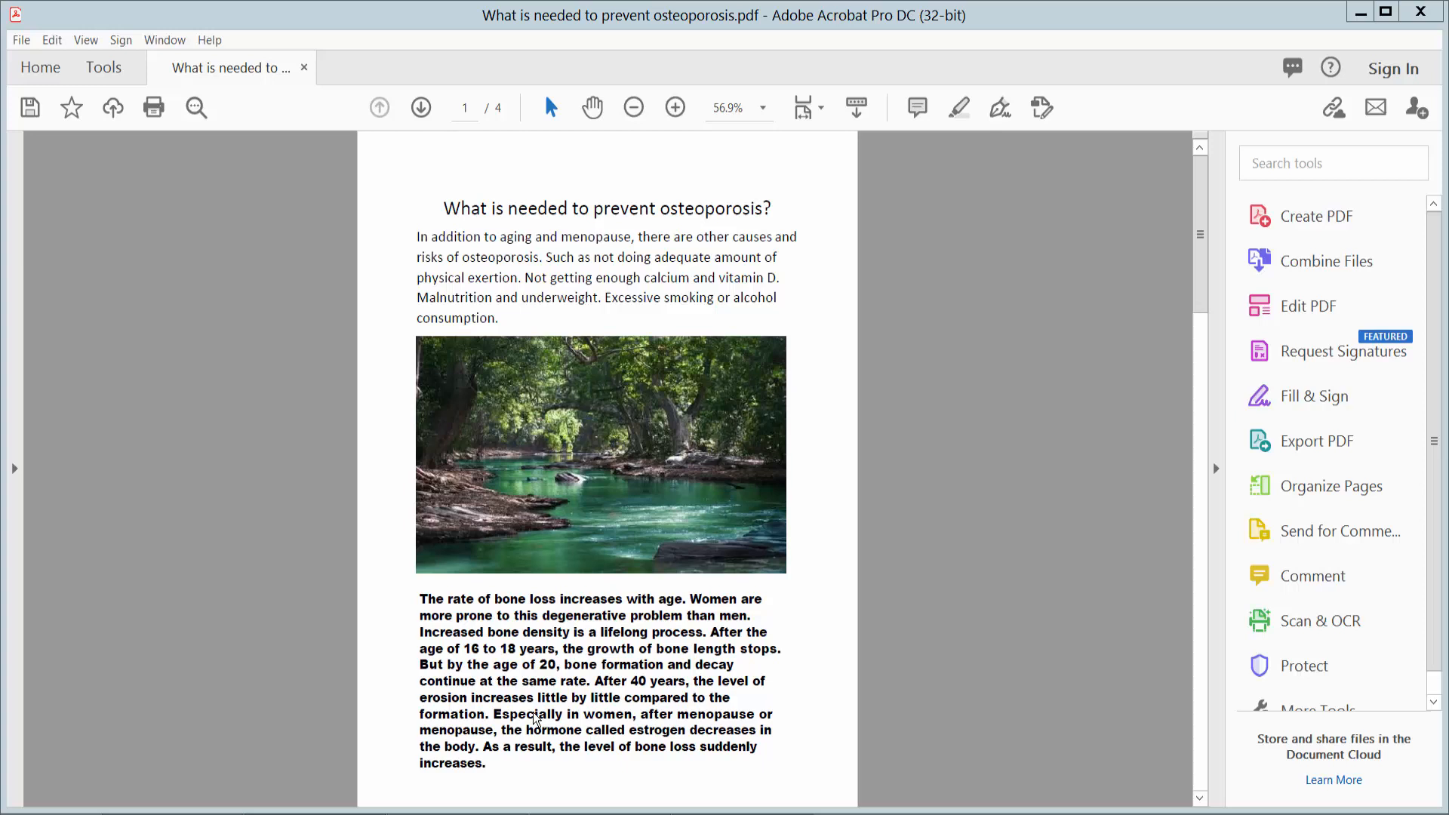
mouse_move(577, 621)
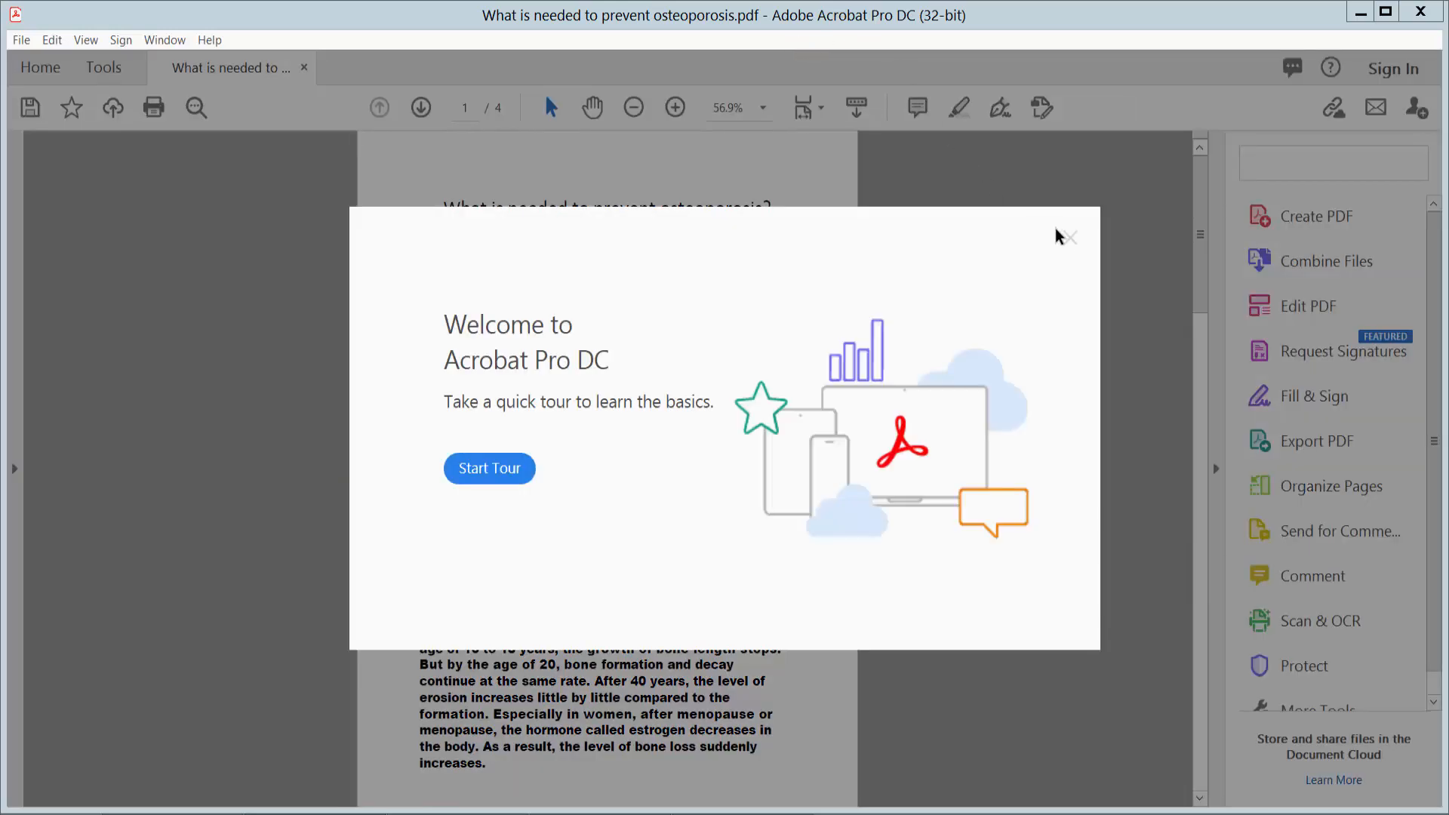
- Dismiss the welcome prompt and show the Attachments navigation pane via the View menu
click(1068, 237)
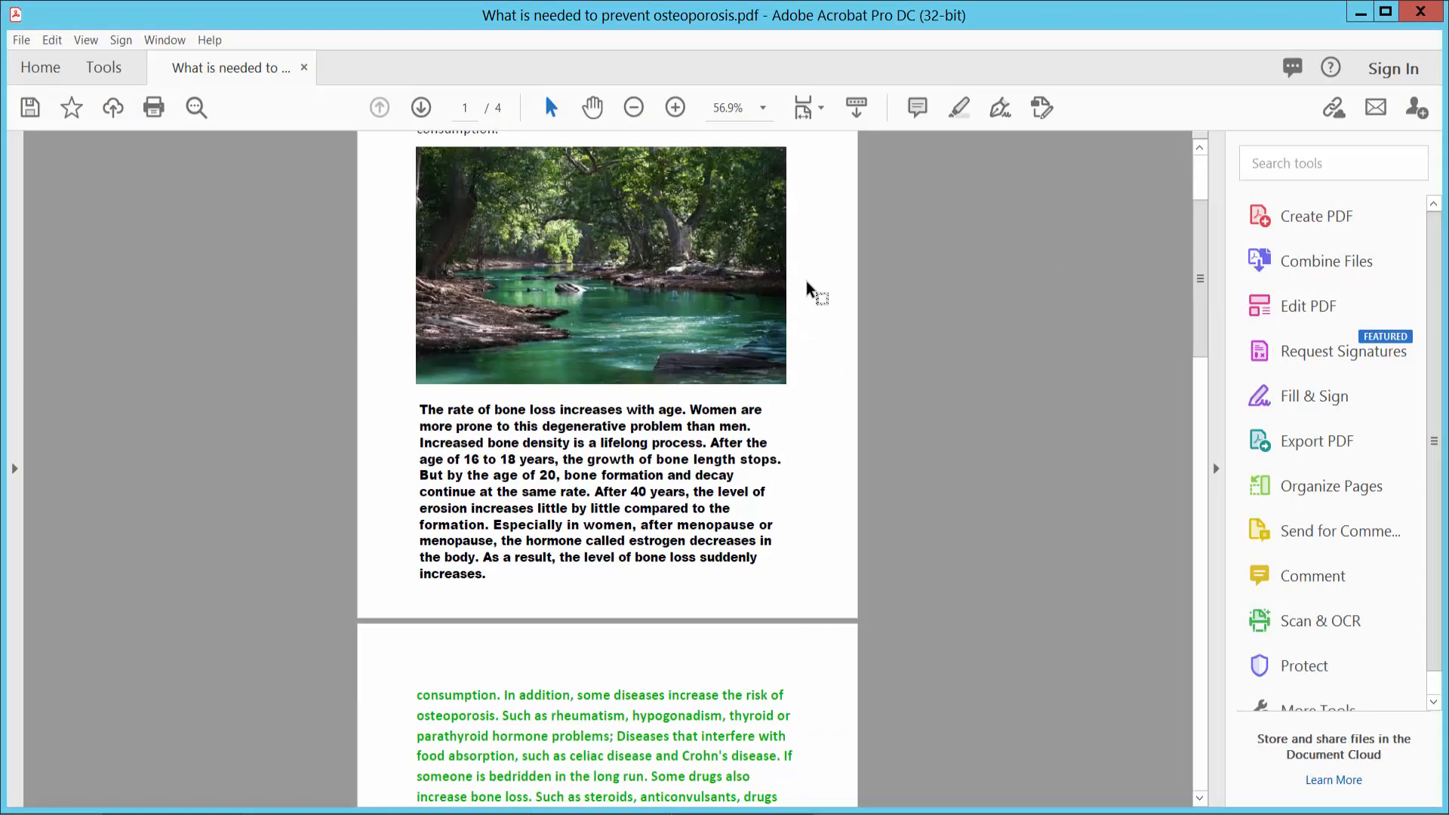
scroll(down, 3)
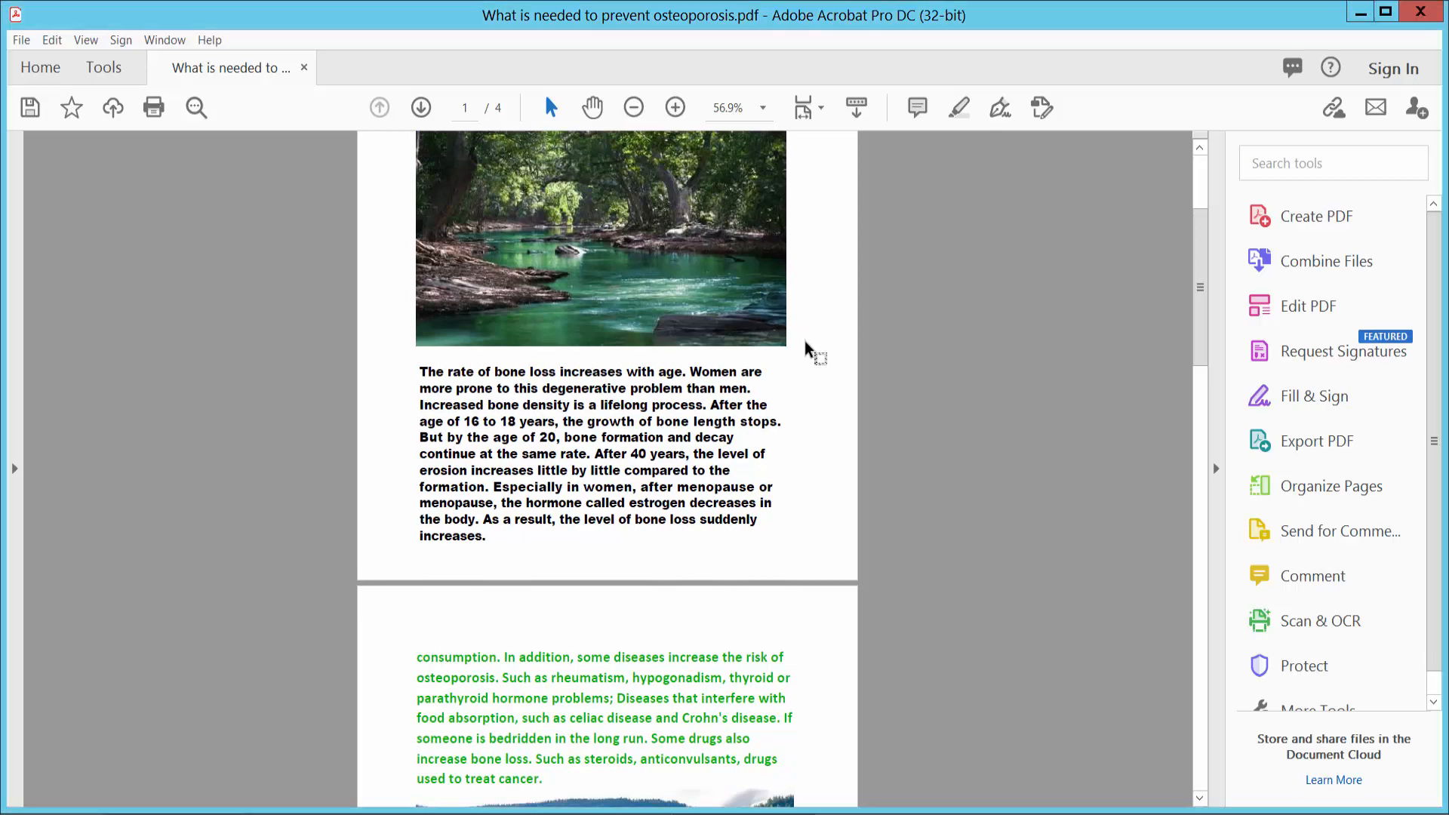
scroll(up, 3)
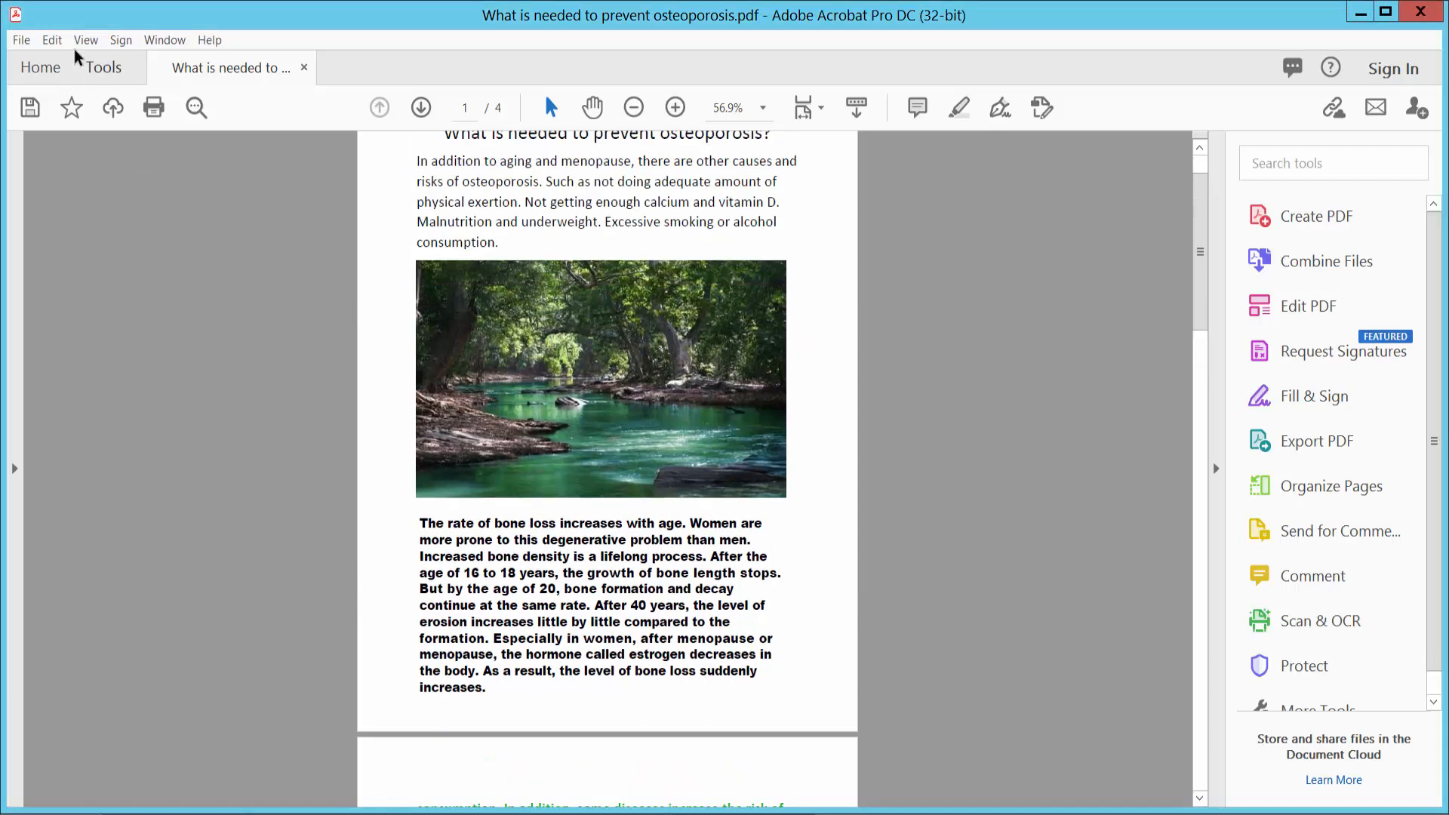
click(84, 39)
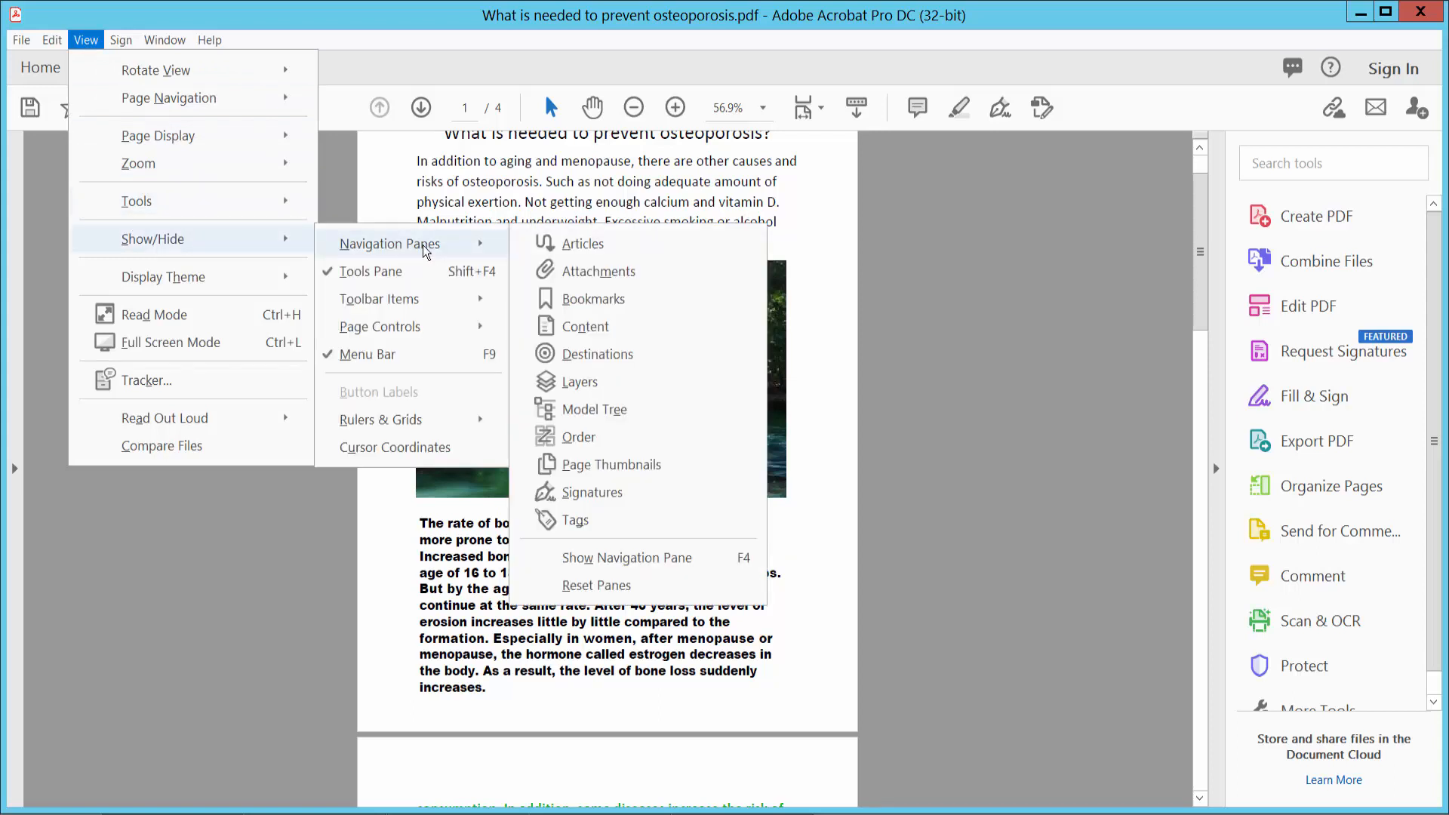
mouse_move(598, 270)
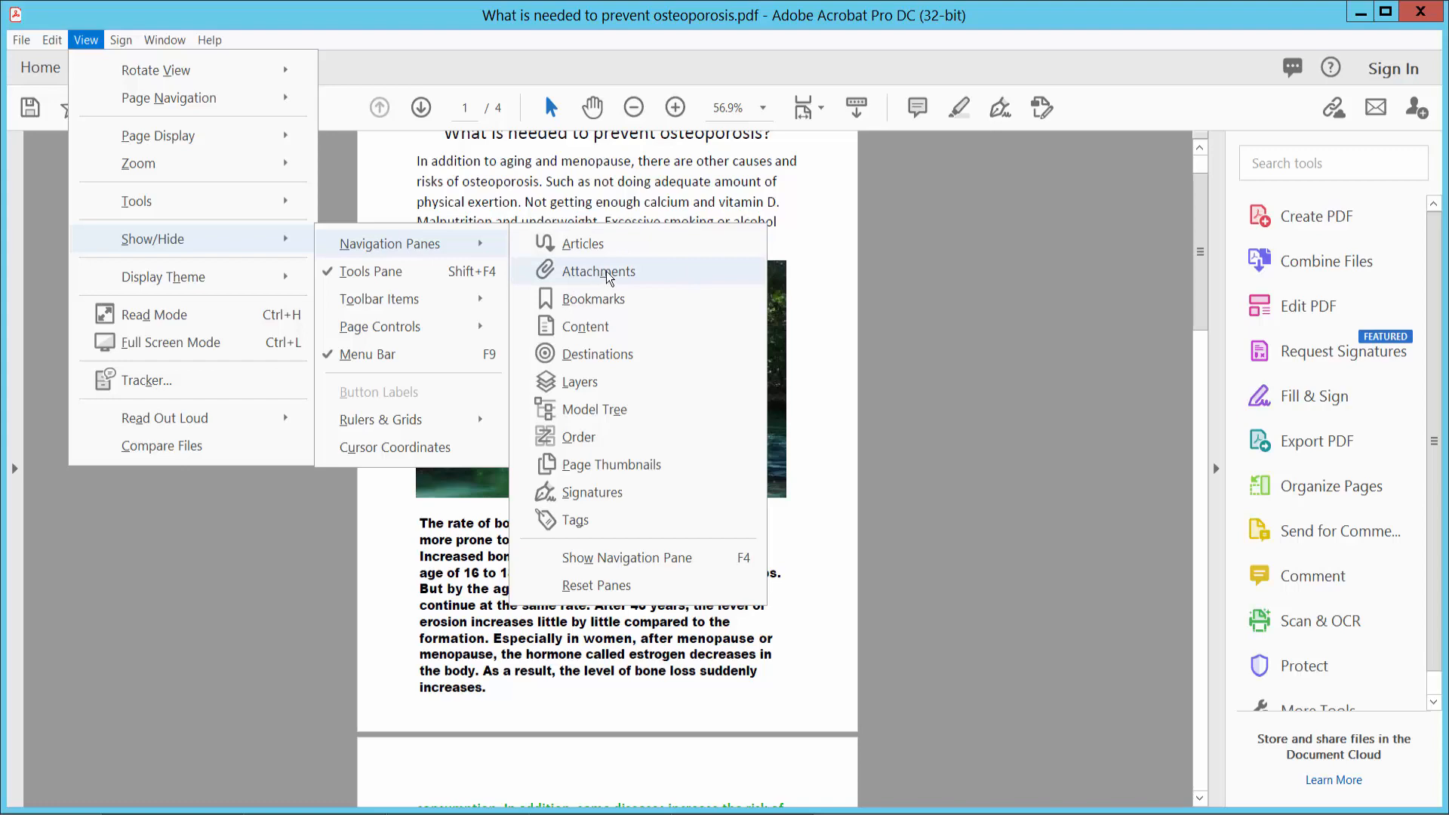
click(598, 270)
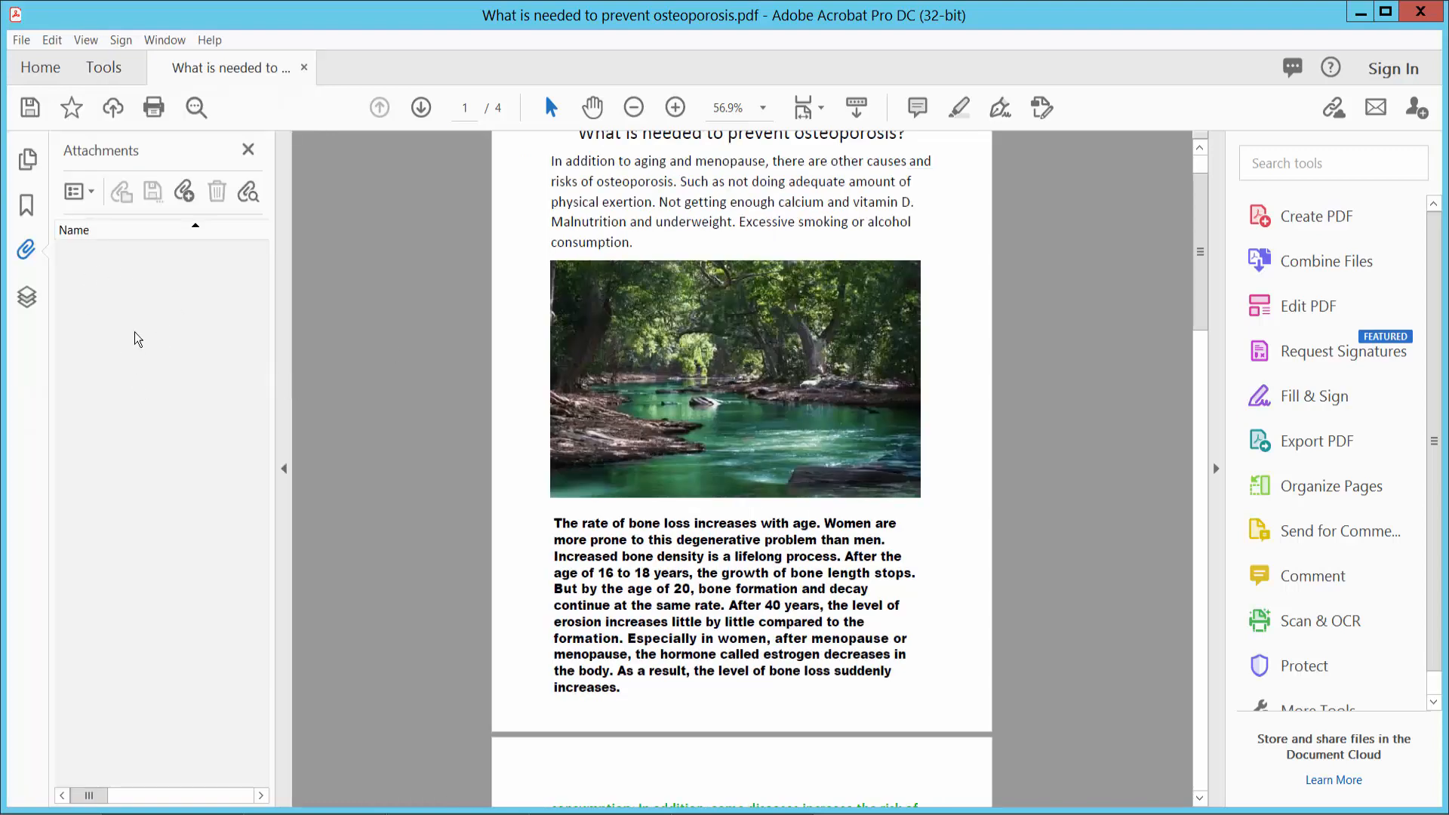
mouse_move(147, 378)
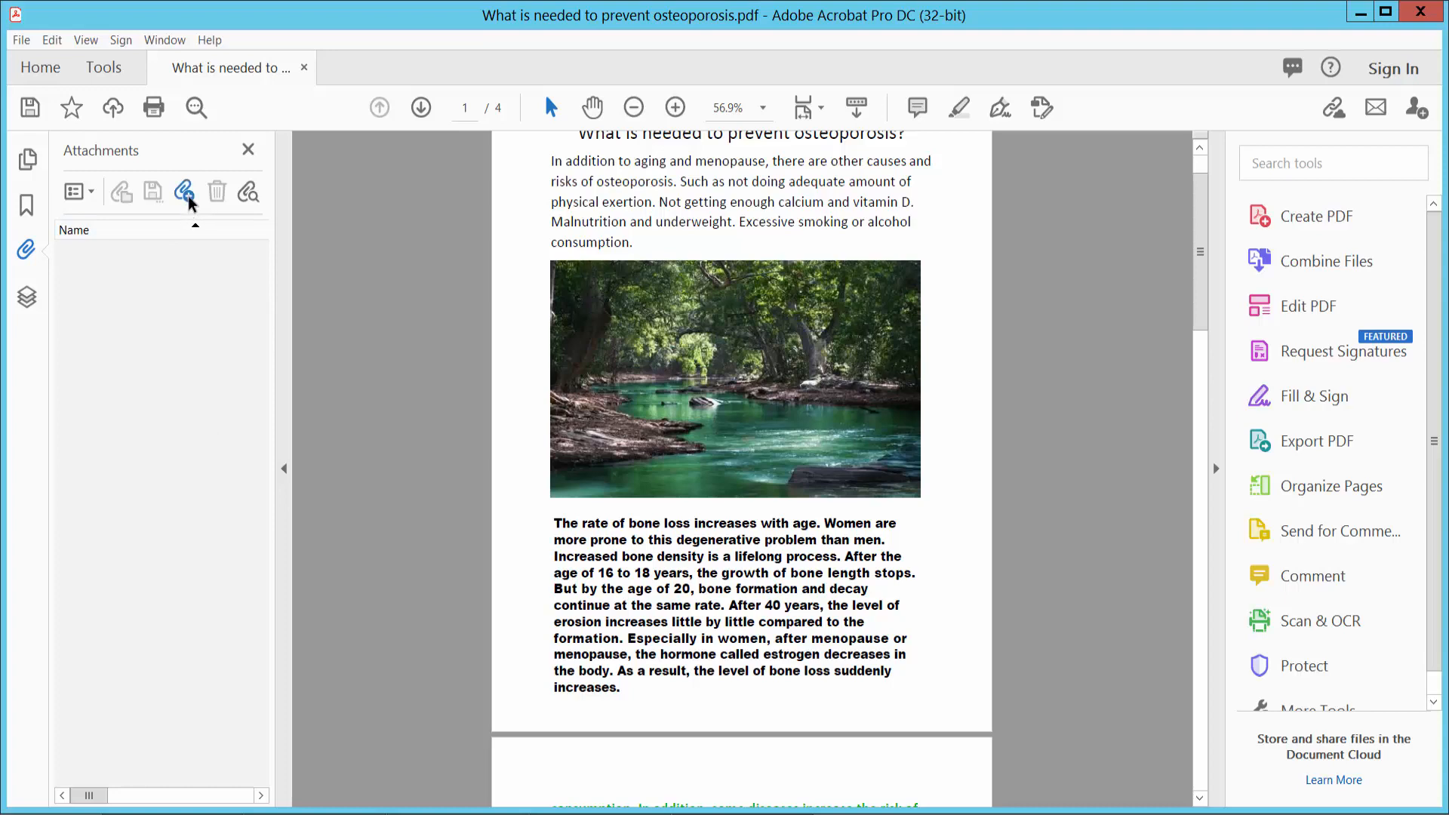
- Bring up the Add Files dialog from the pane's icon, then cancel it without attaching
click(185, 191)
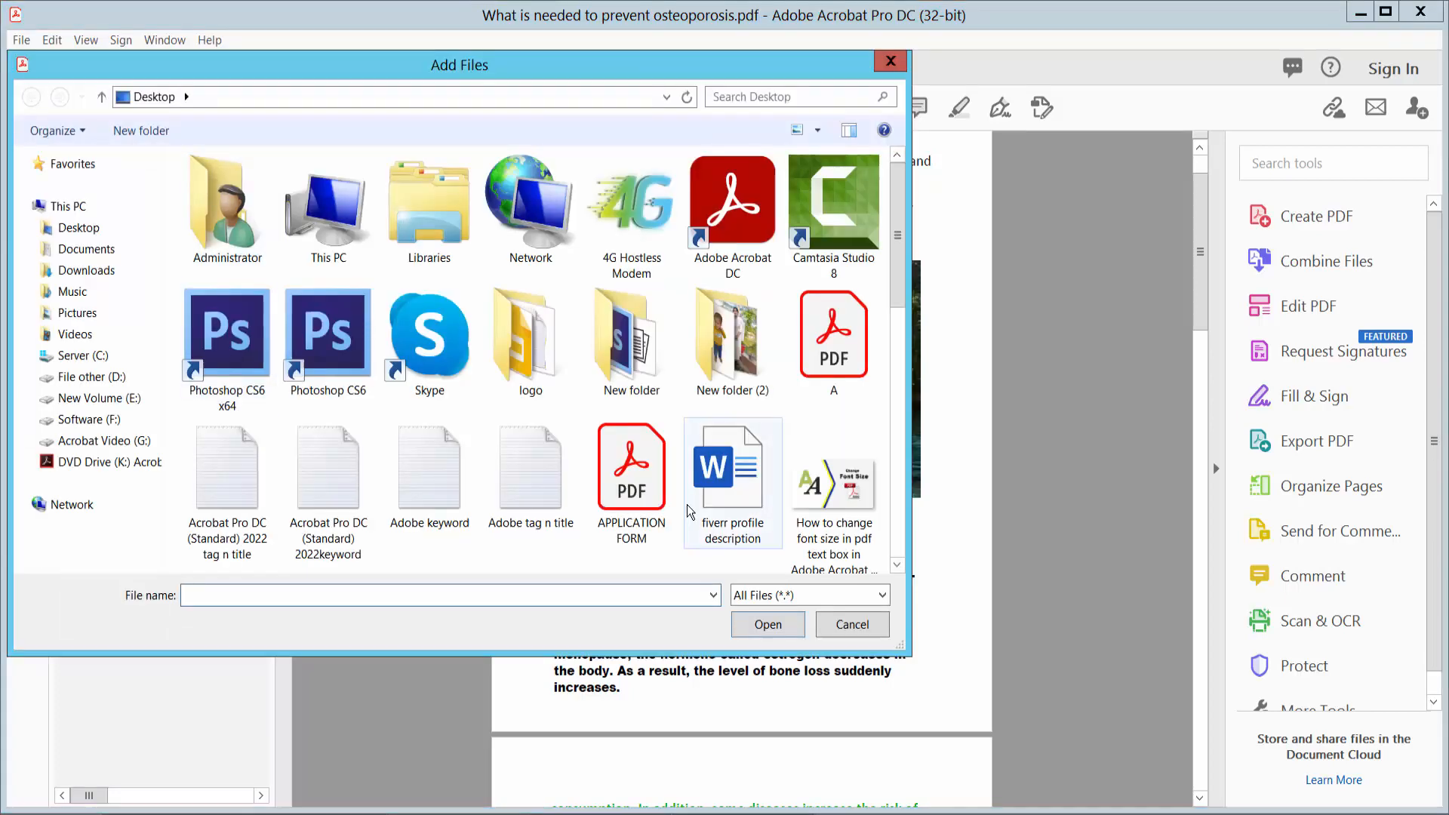
mouse_move(739, 423)
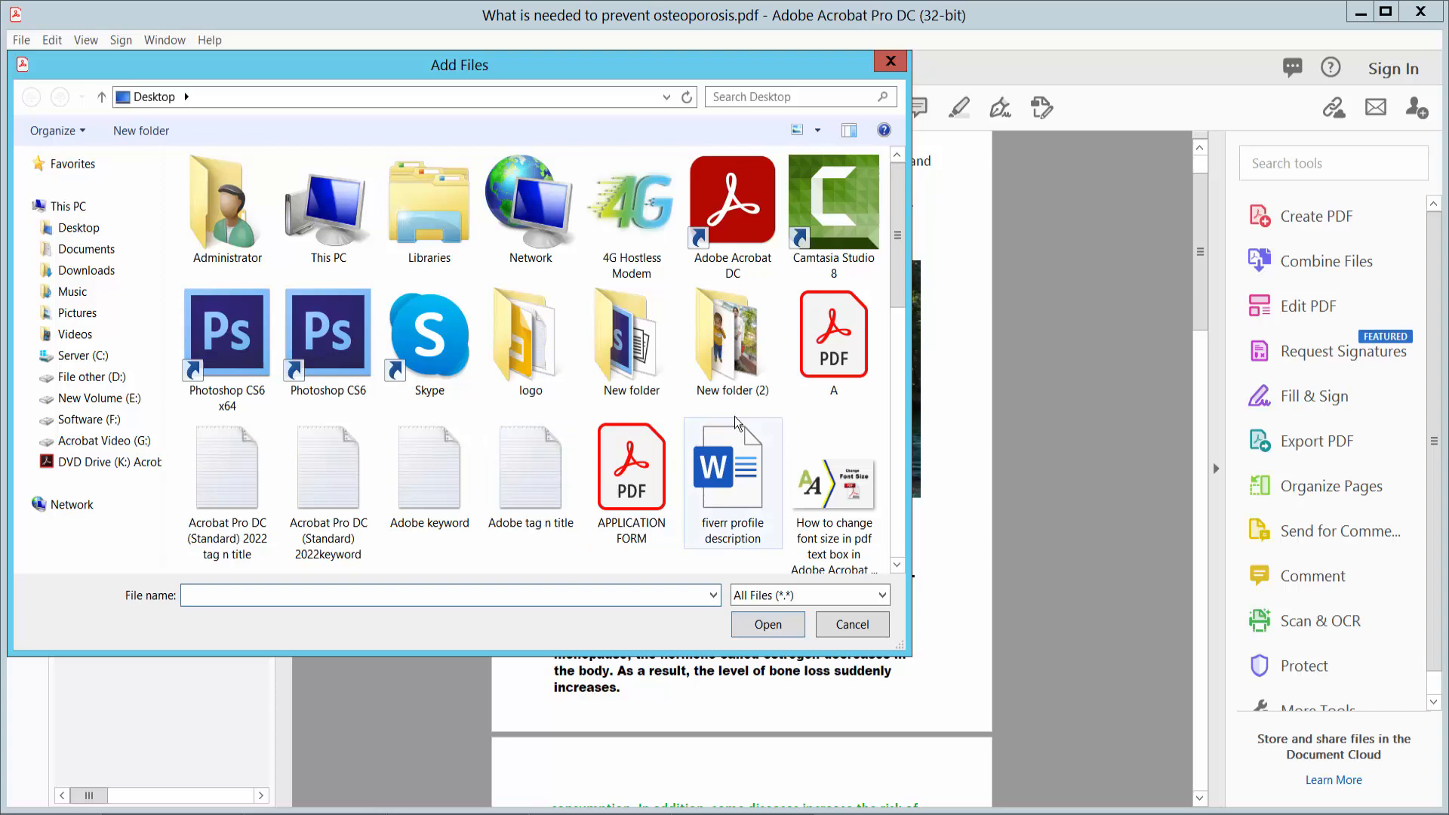
click(849, 623)
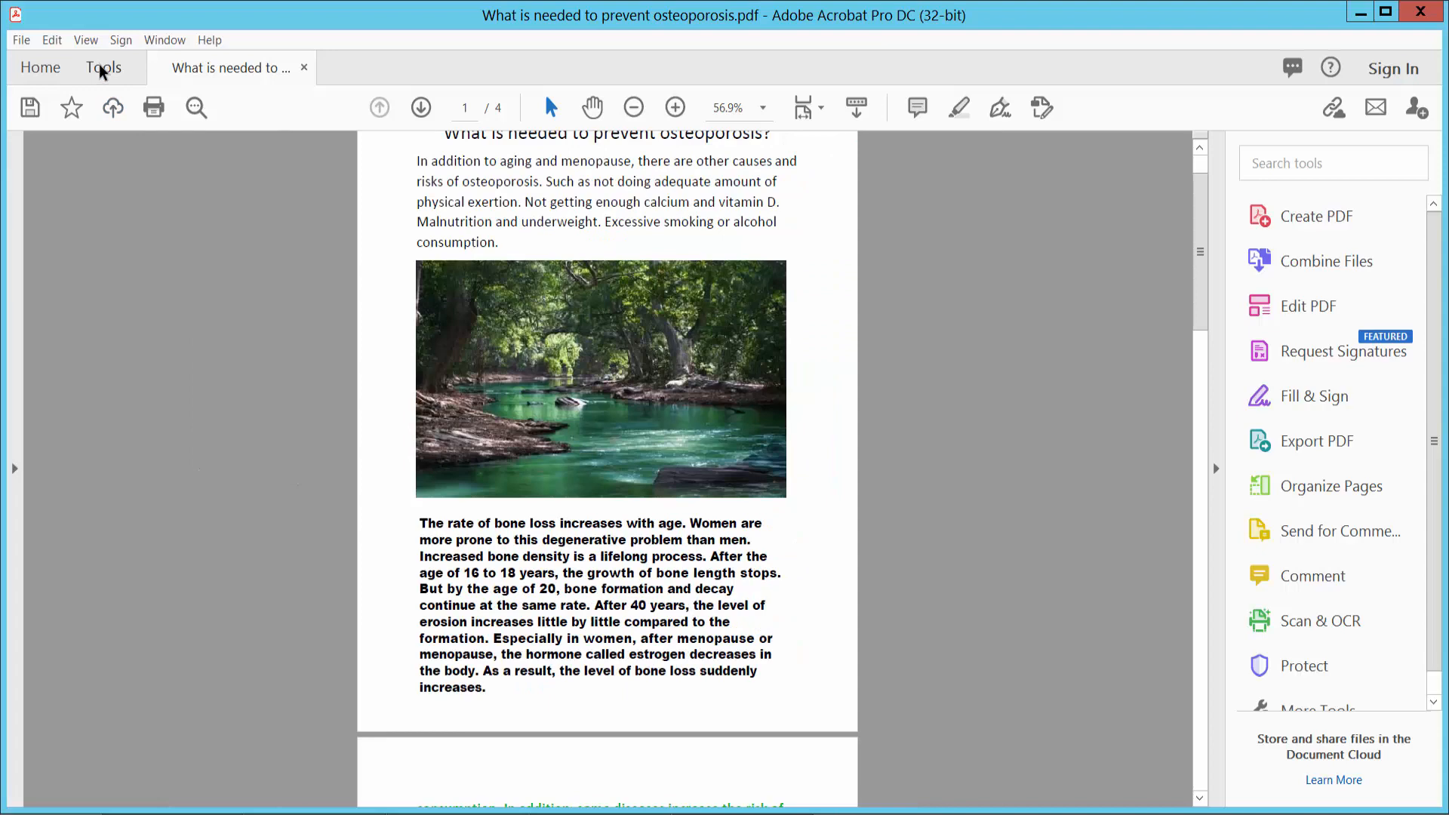
click(104, 68)
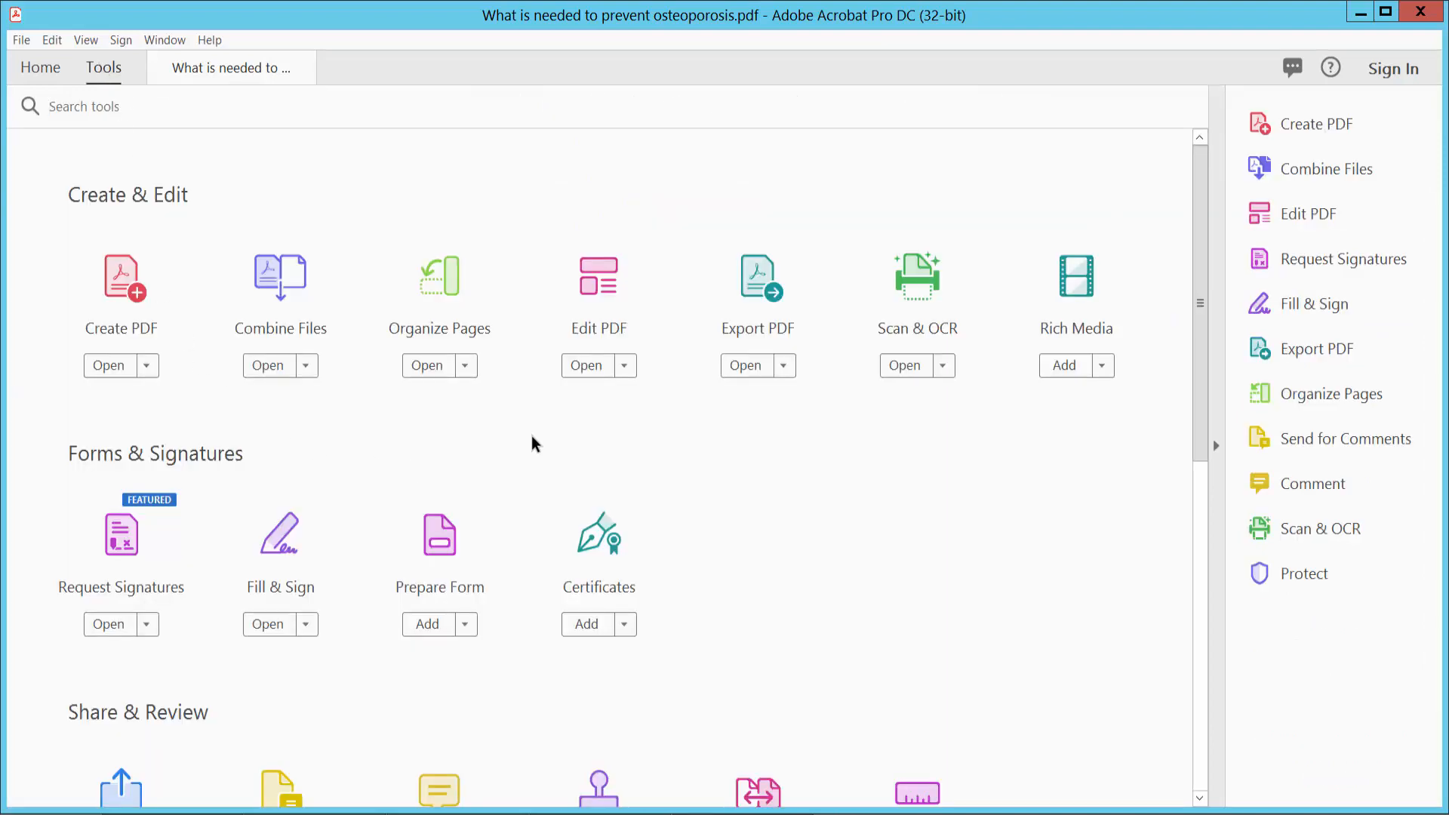
click(586, 365)
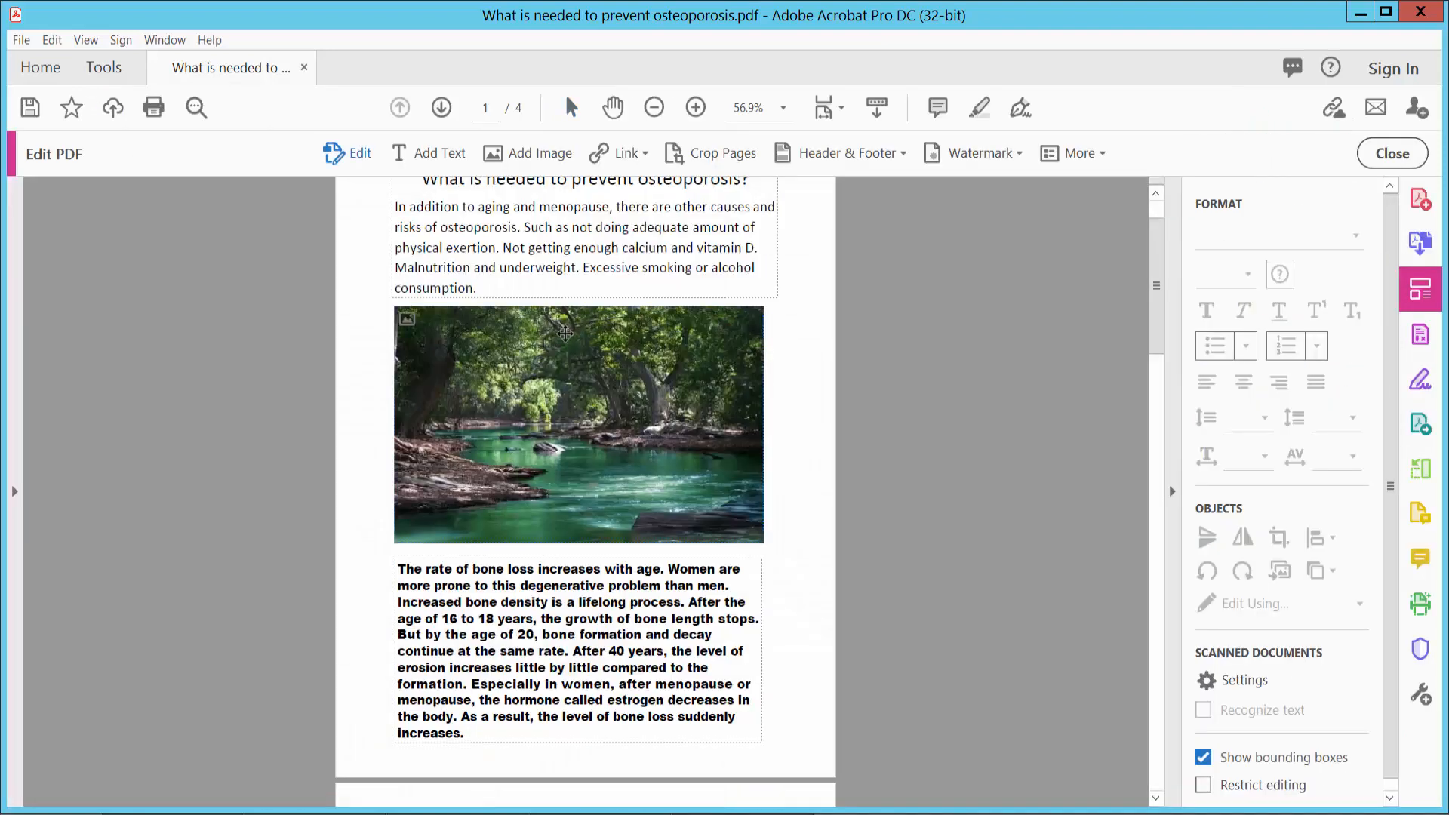
click(1071, 153)
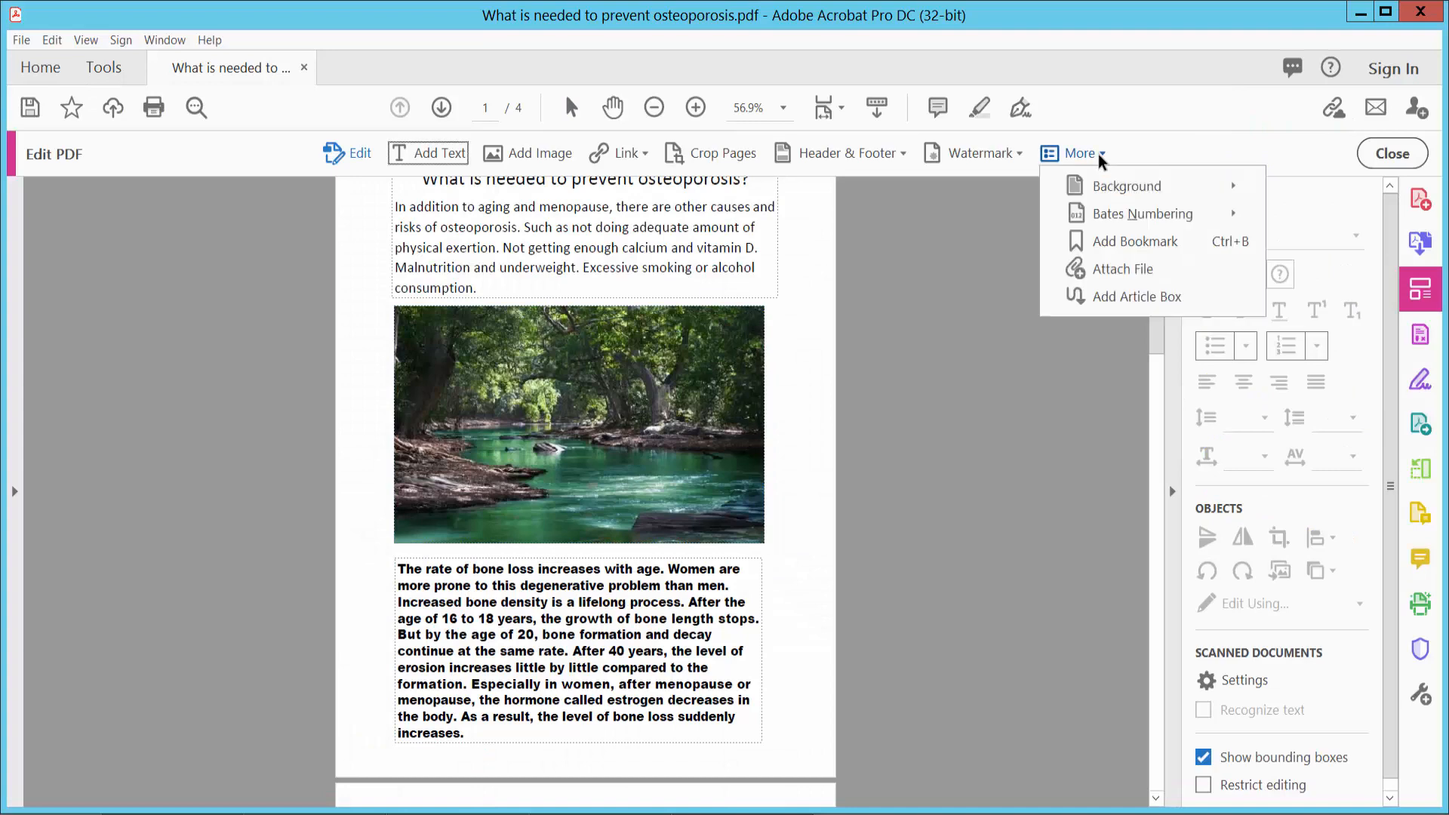
mouse_move(1136, 269)
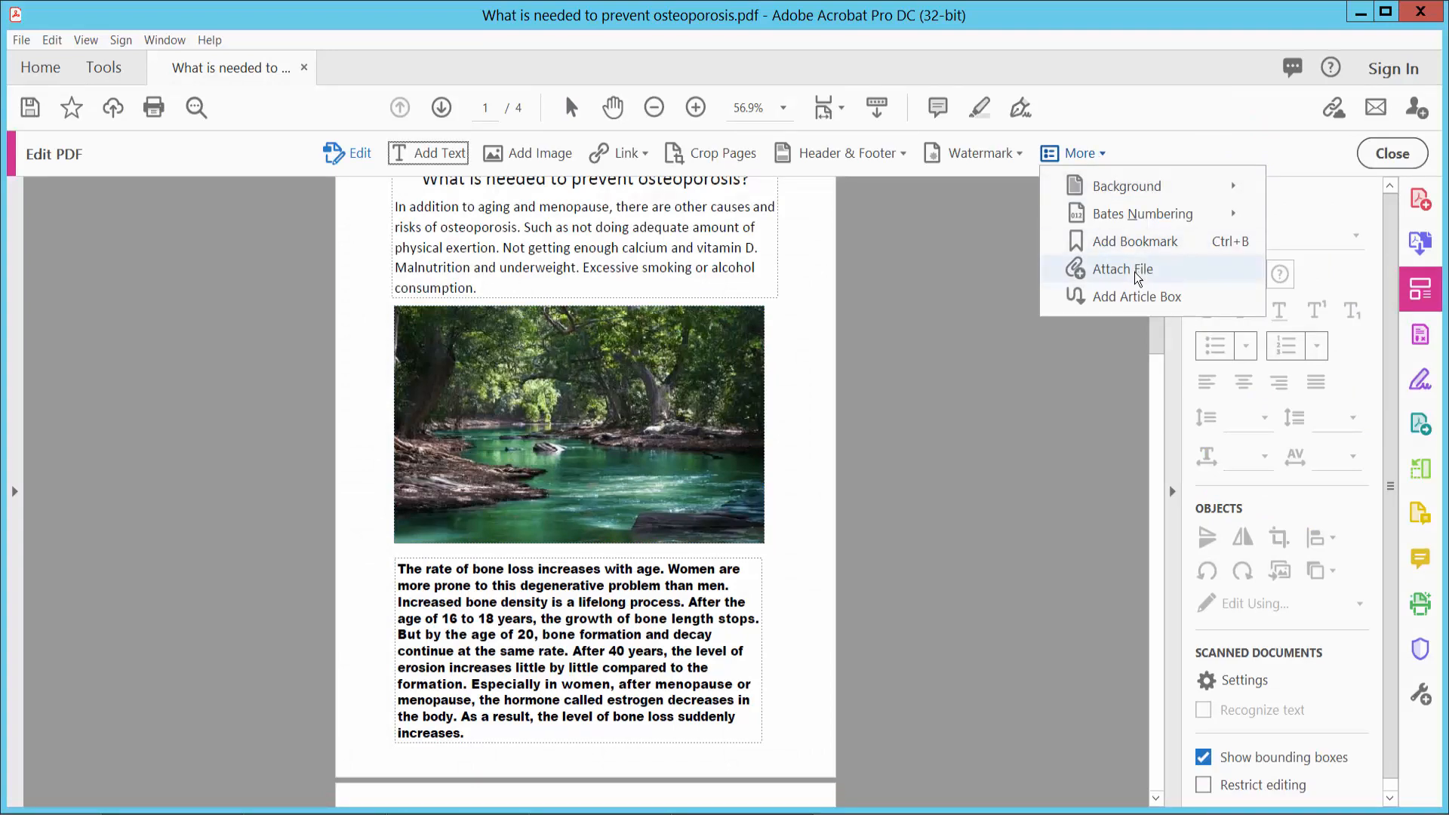
click(1121, 269)
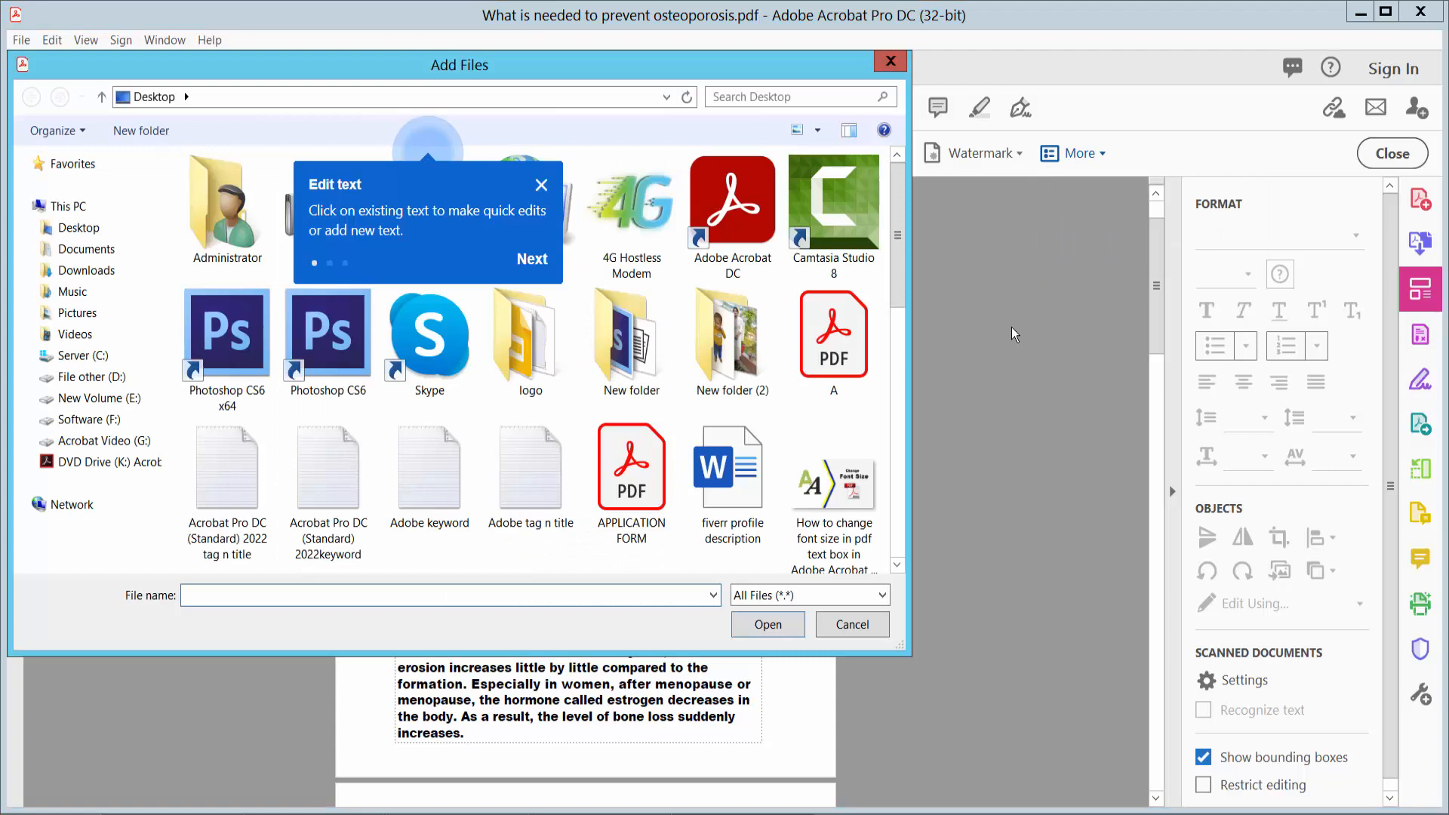
click(851, 624)
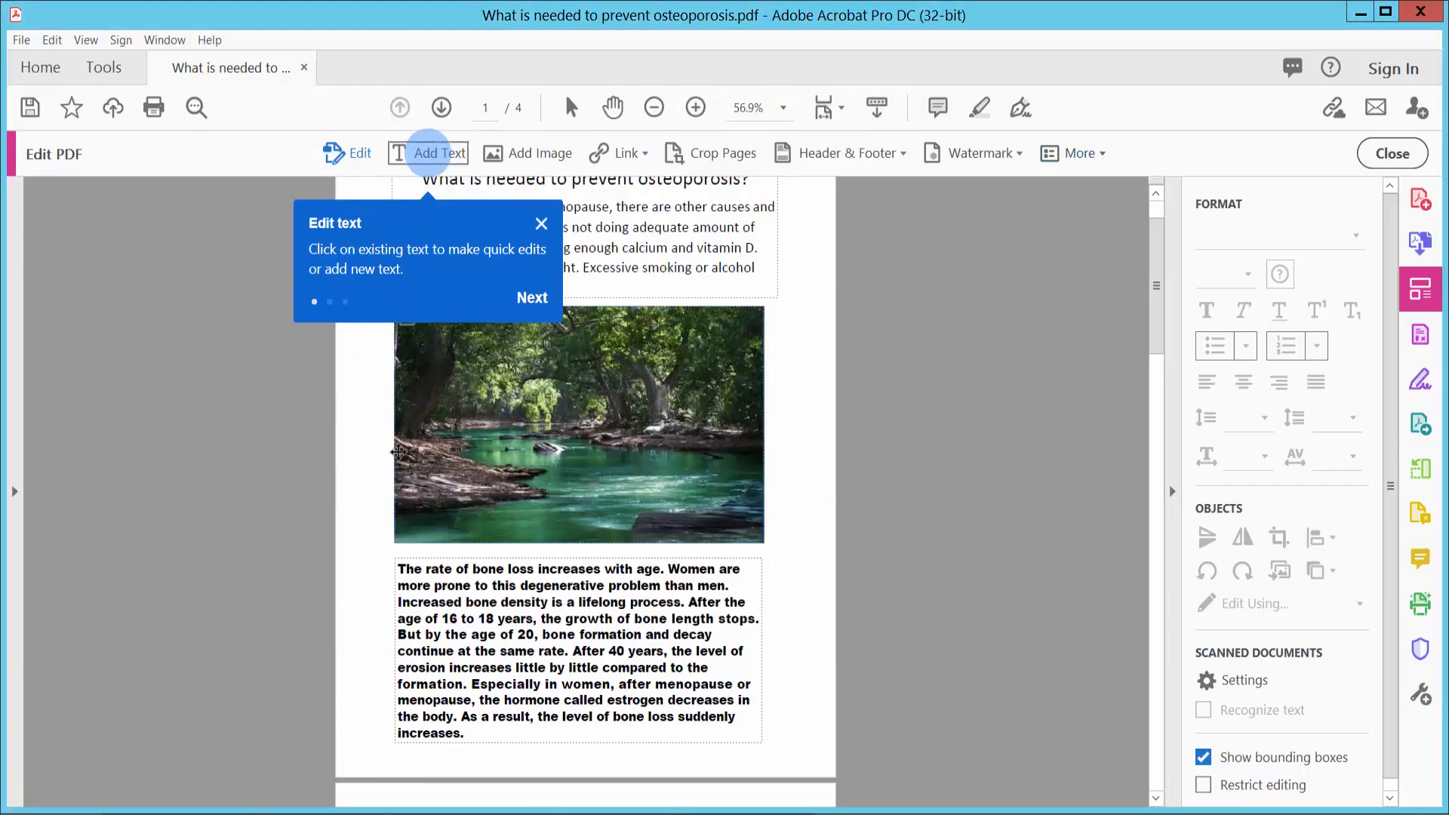
click(1390, 154)
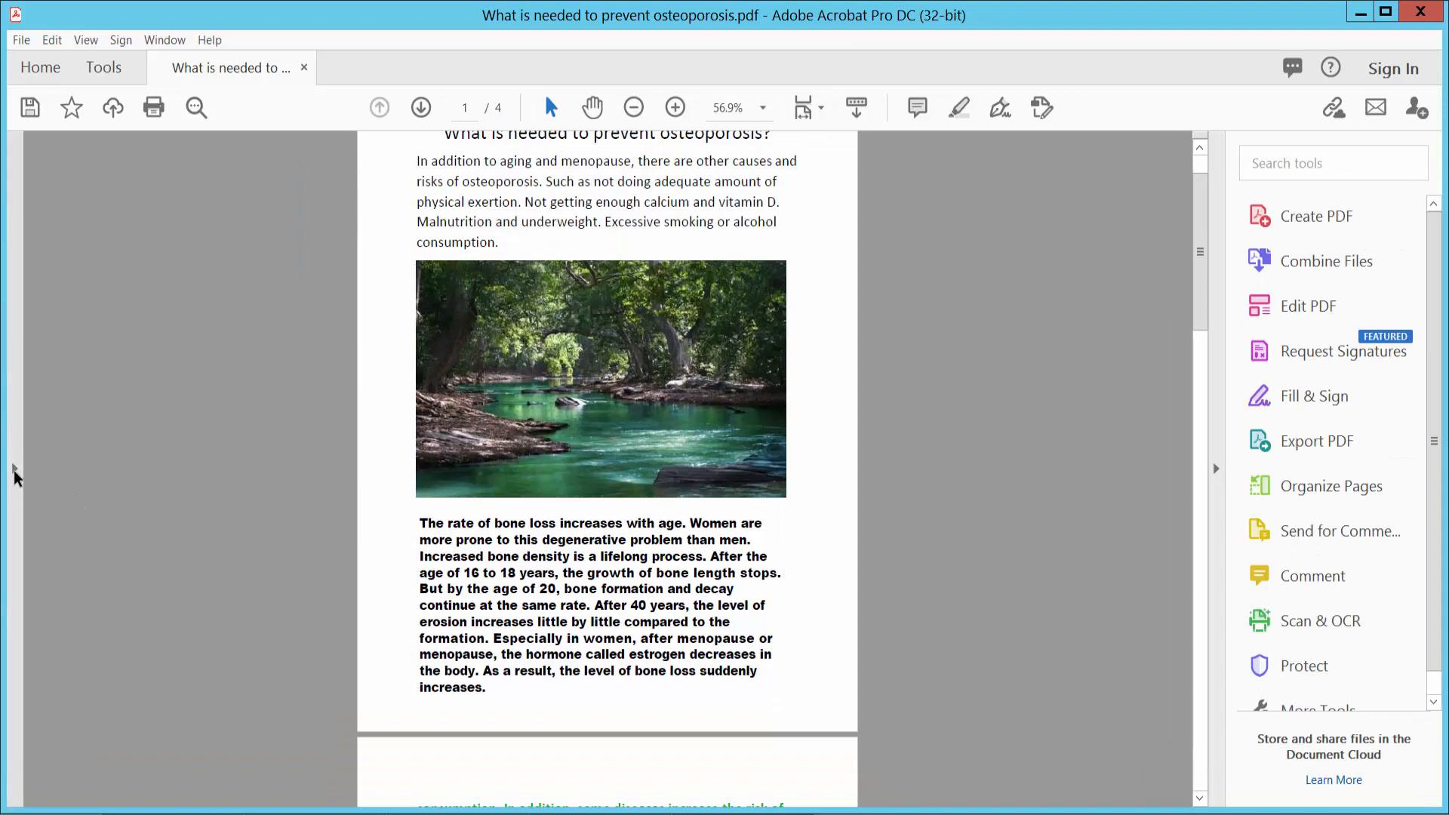
- Reopen Attachments from the side panel's paperclip icon and close the Add Files dialog
click(26, 159)
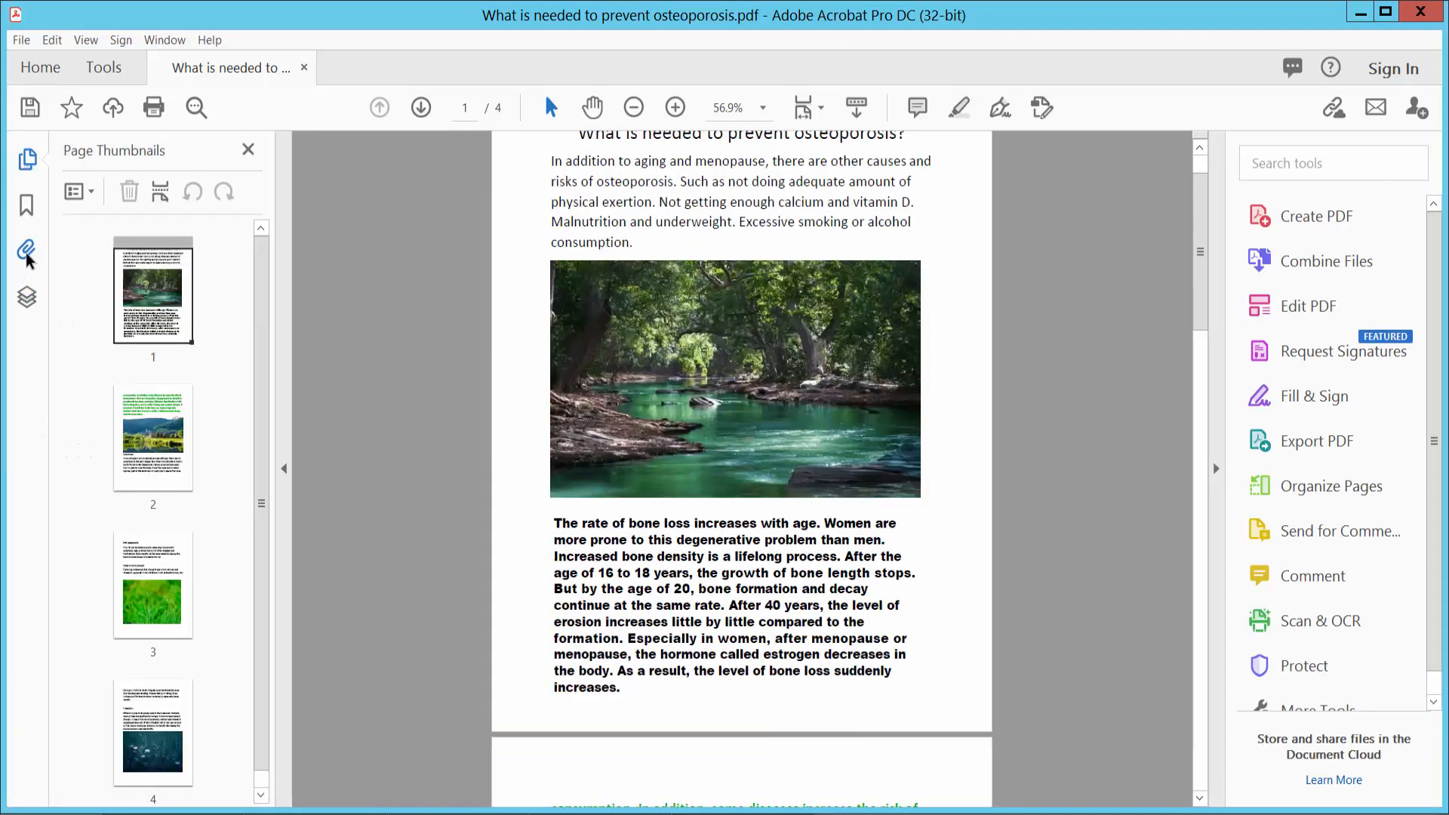
click(27, 252)
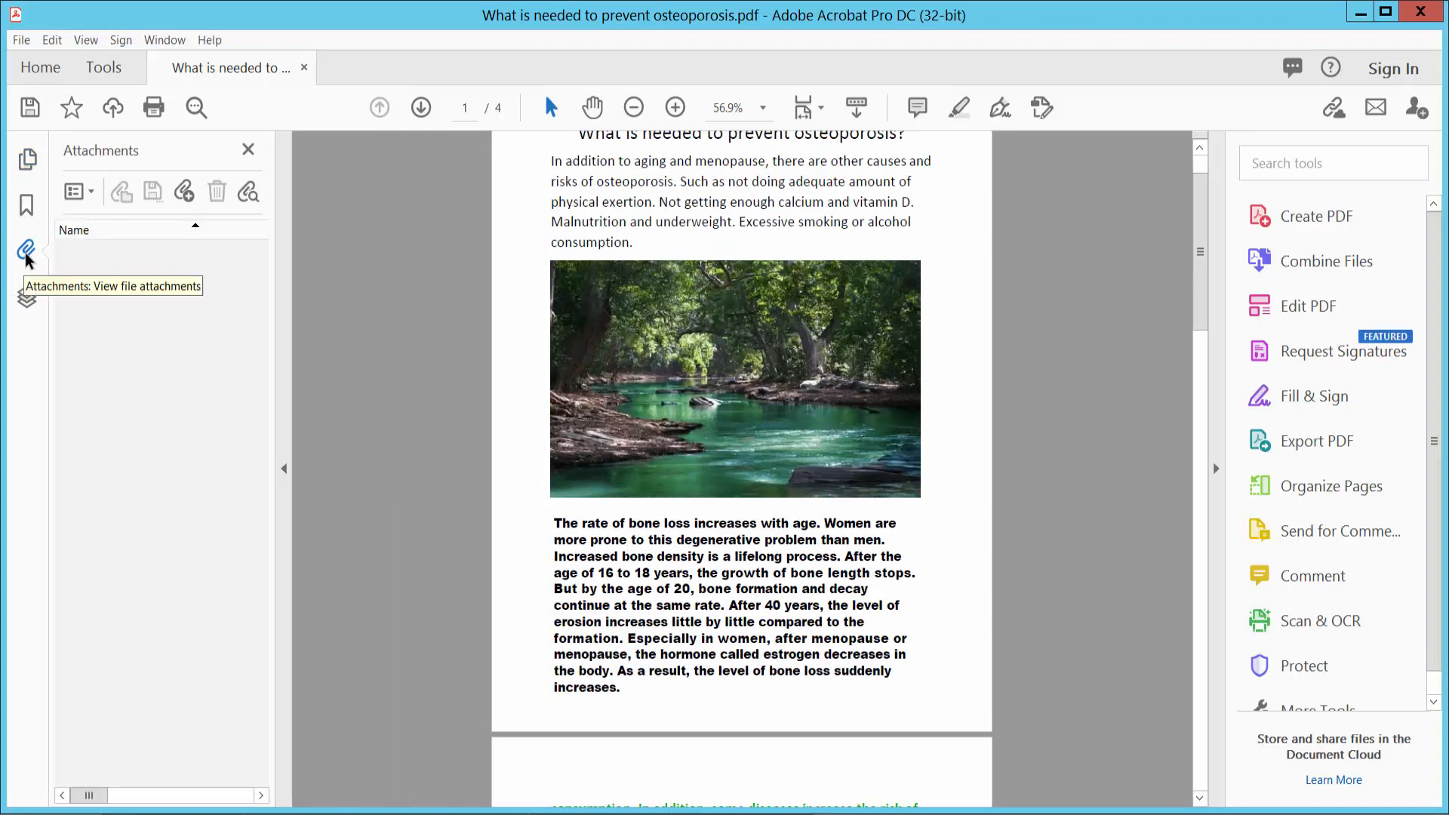
mouse_move(185, 318)
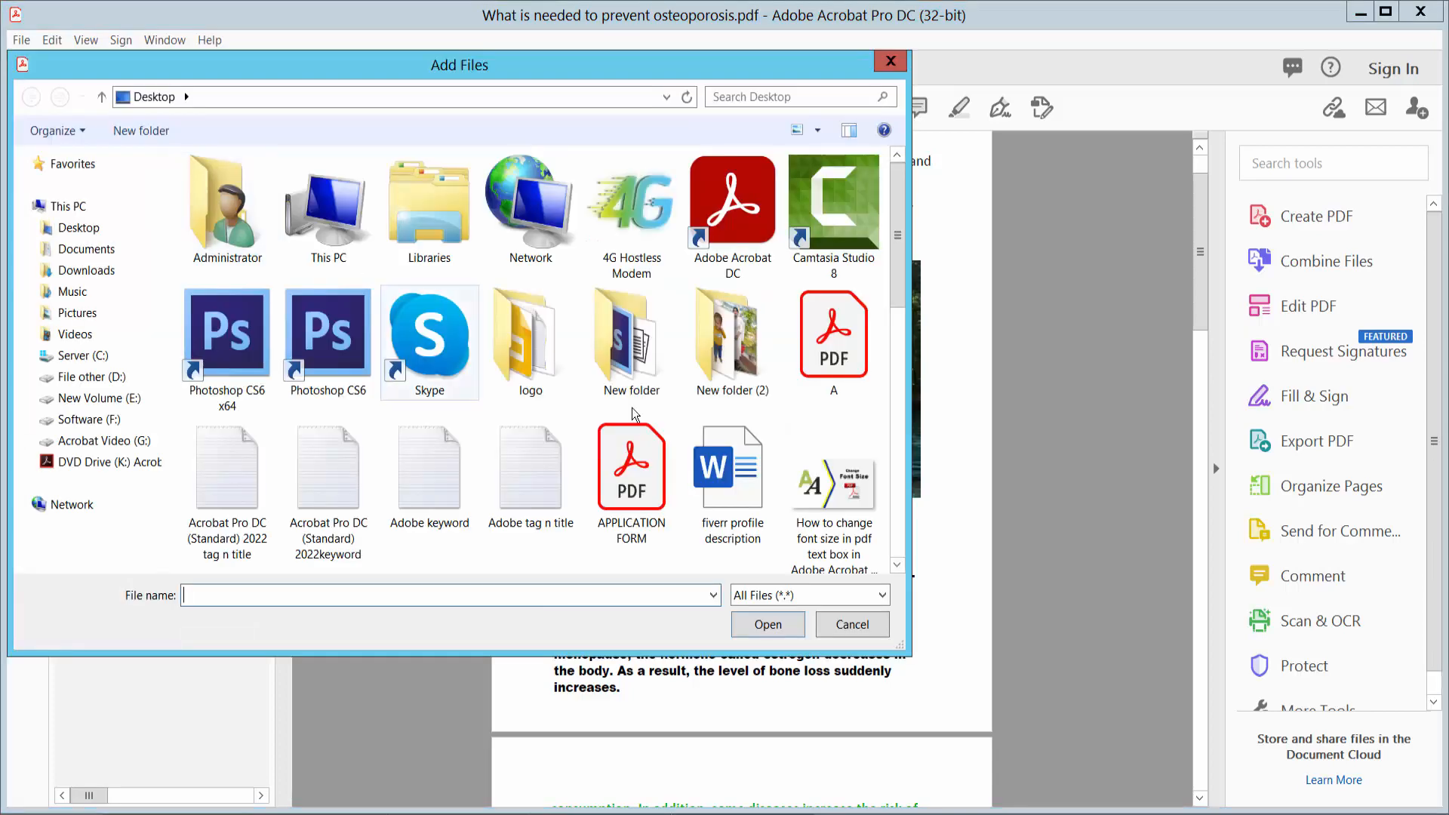
mouse_move(891, 61)
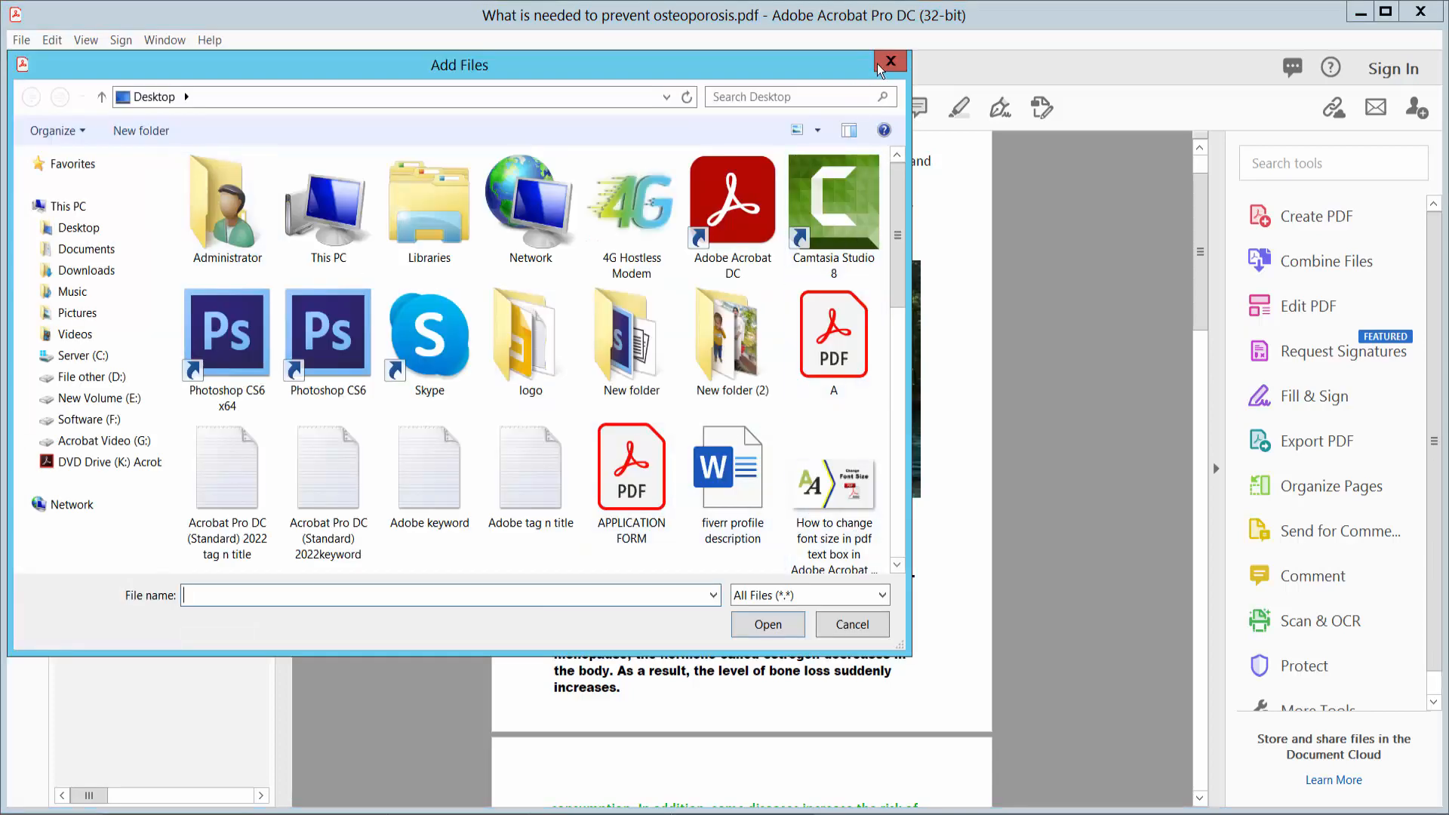
click(891, 61)
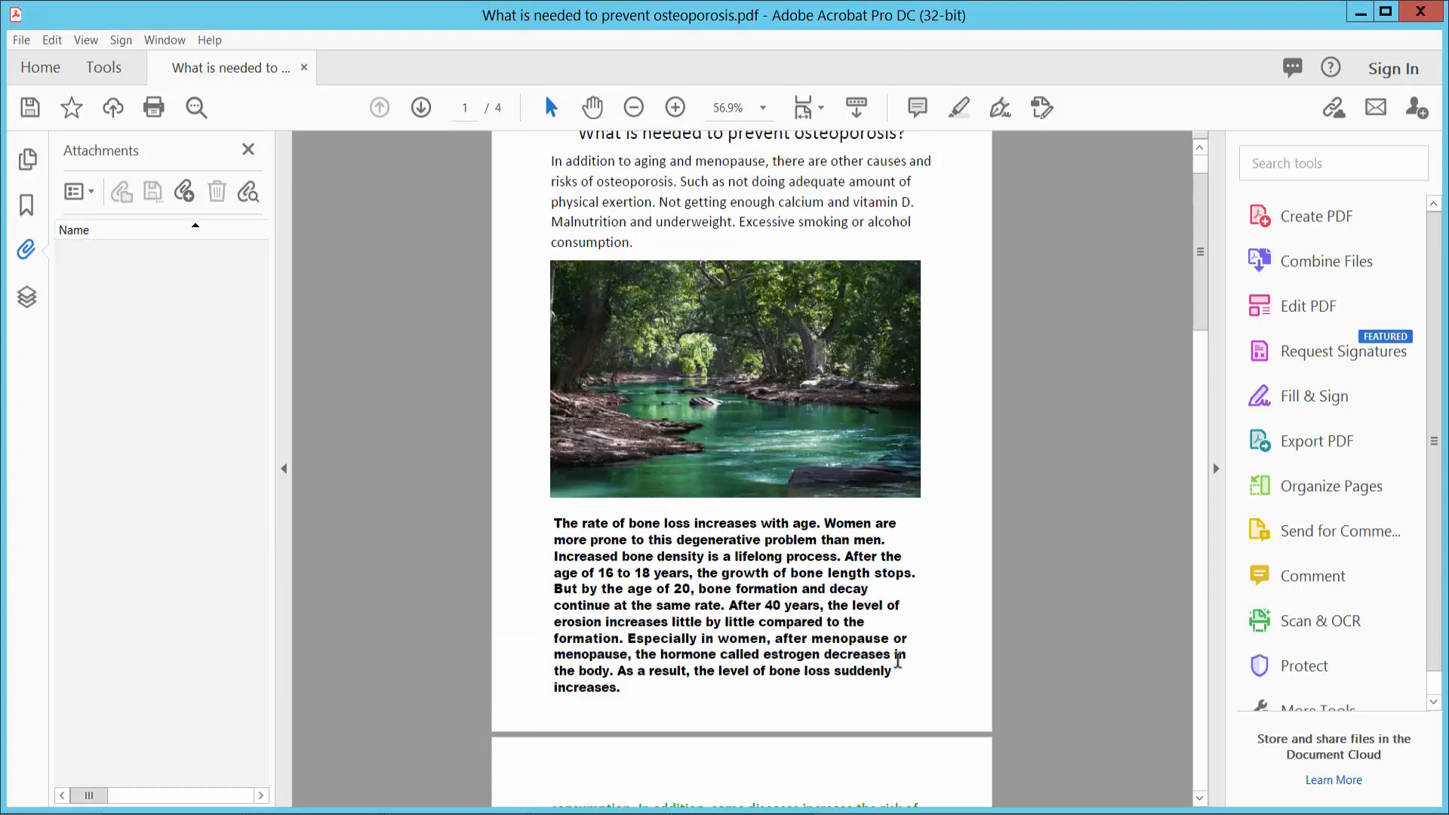